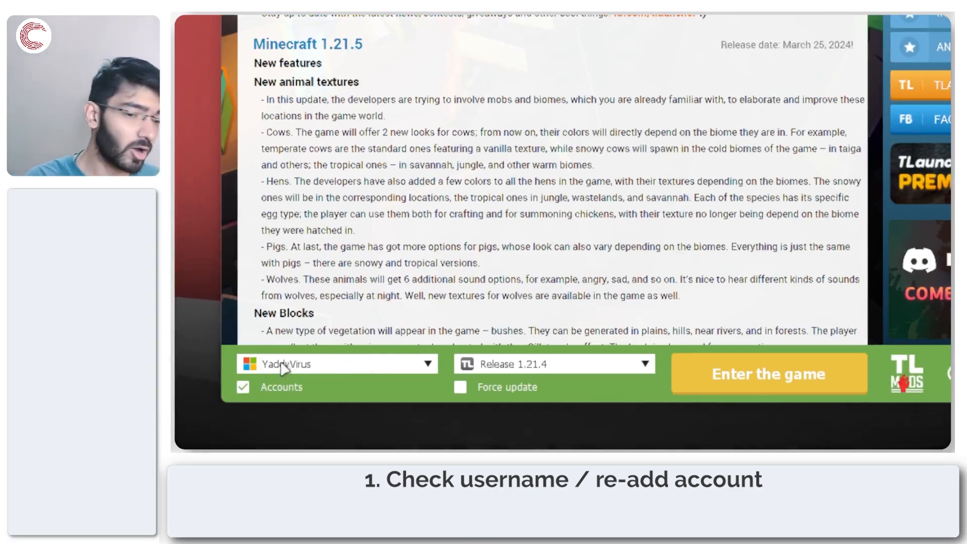
mouse_move(329, 369)
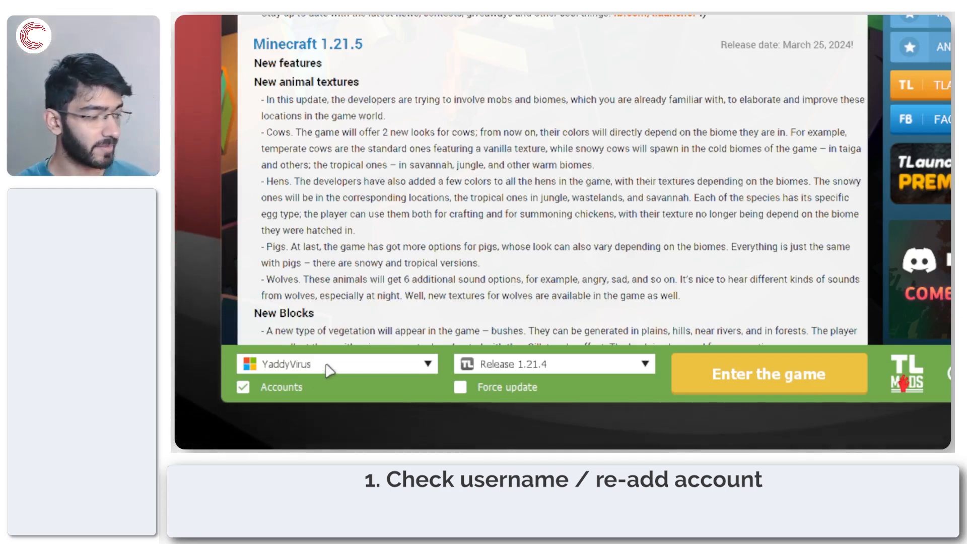
Open the username dropdown at the bottom of TLauncher to reveal saved accounts
left_click(335, 363)
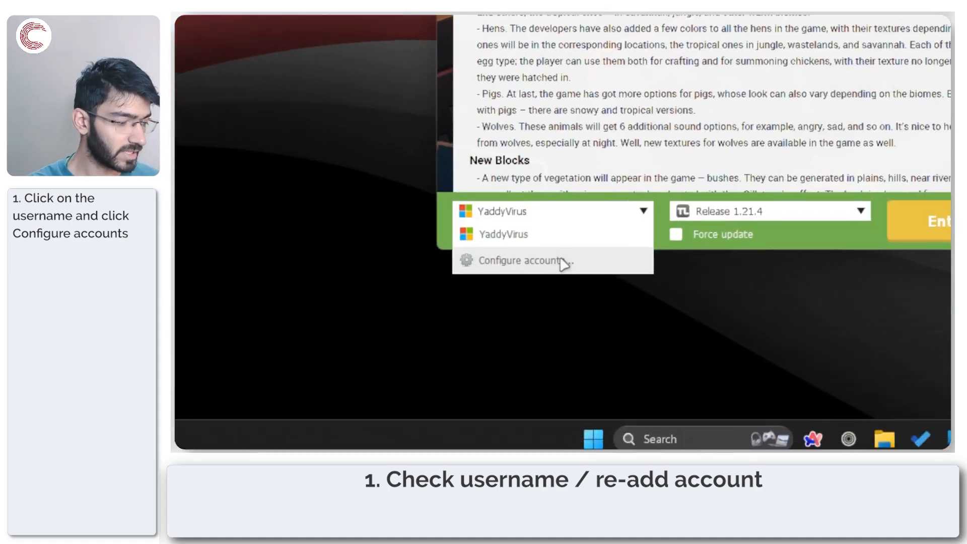
Add a new account via Configure accounts, keeping the existing Microsoft account selected
left_click(524, 260)
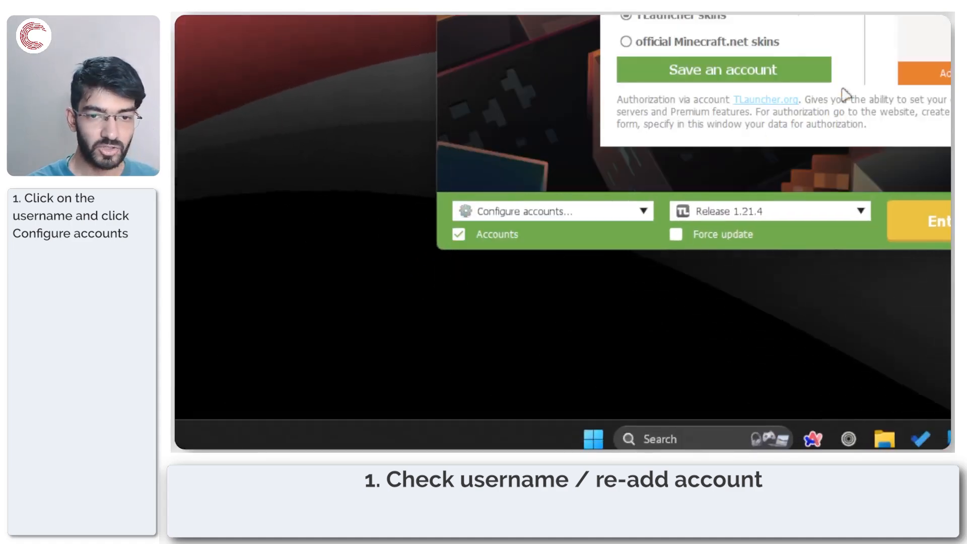
left_click(551, 210)
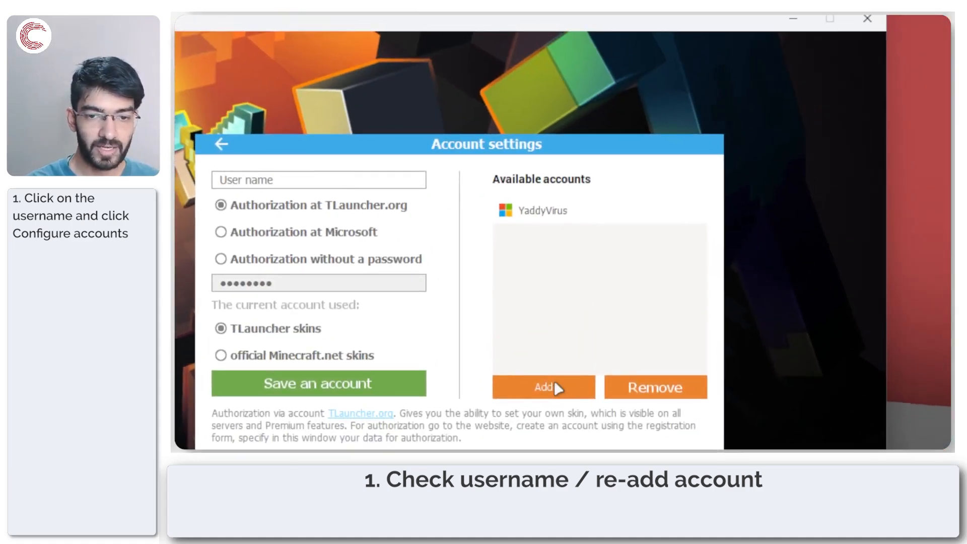
left_click(541, 387)
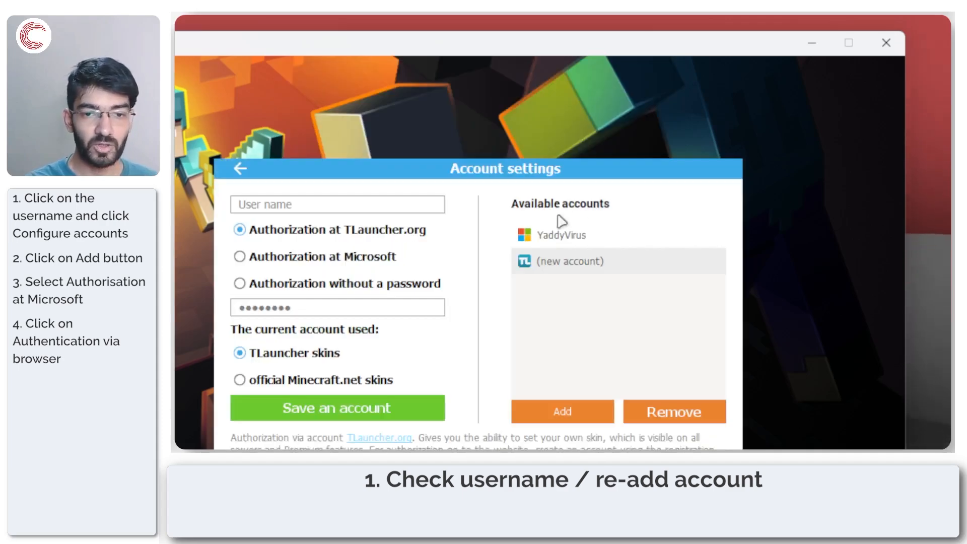
left_click(559, 235)
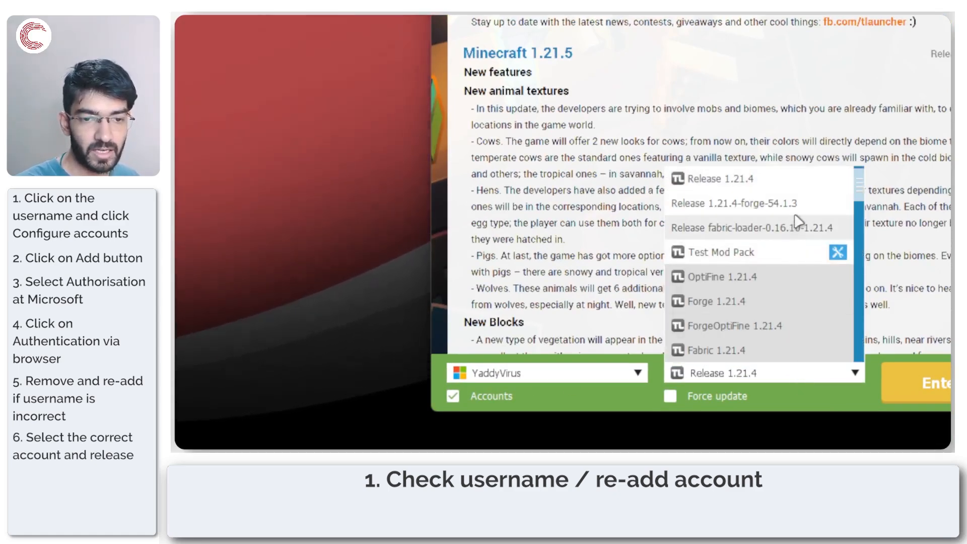
Choose the correct game release from the version dropdown
left_click(733, 203)
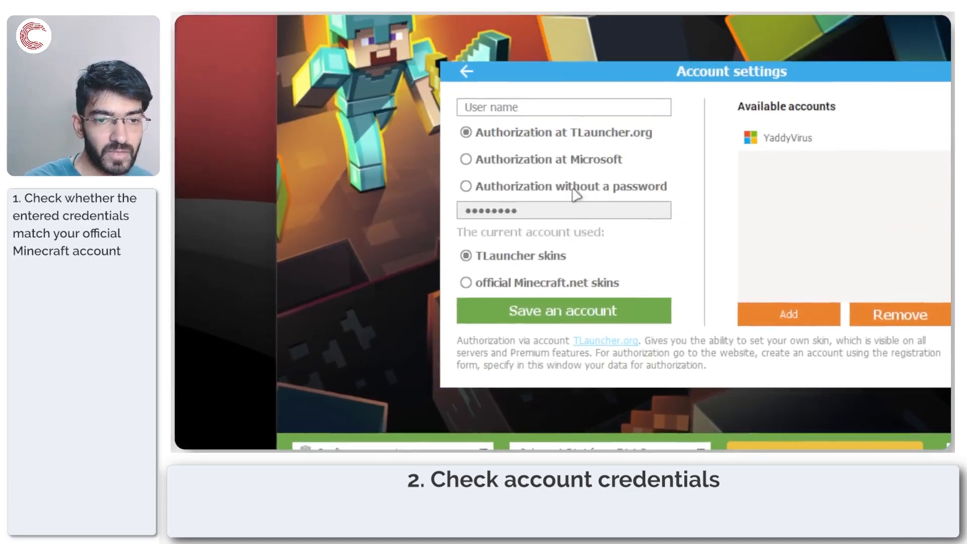
mouse_move(592, 153)
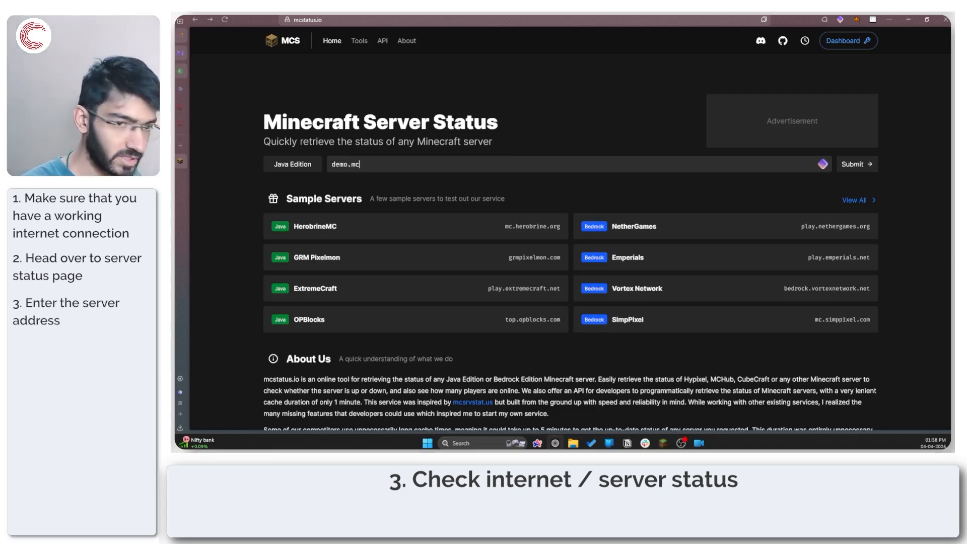
Submit demo.mcstatus.io on mcstatus.io and scroll to the Online status row
type("status.io")
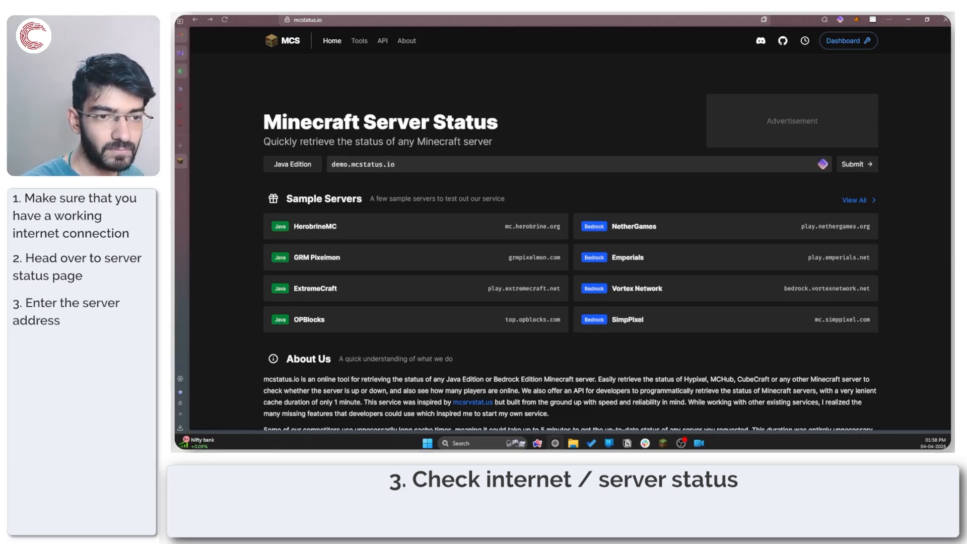
left_click(853, 164)
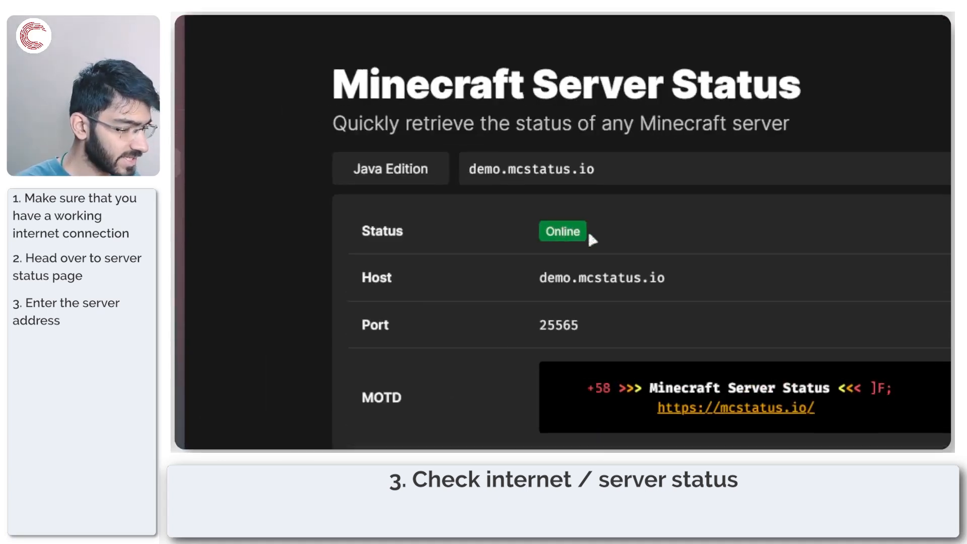
scroll("down", 3)
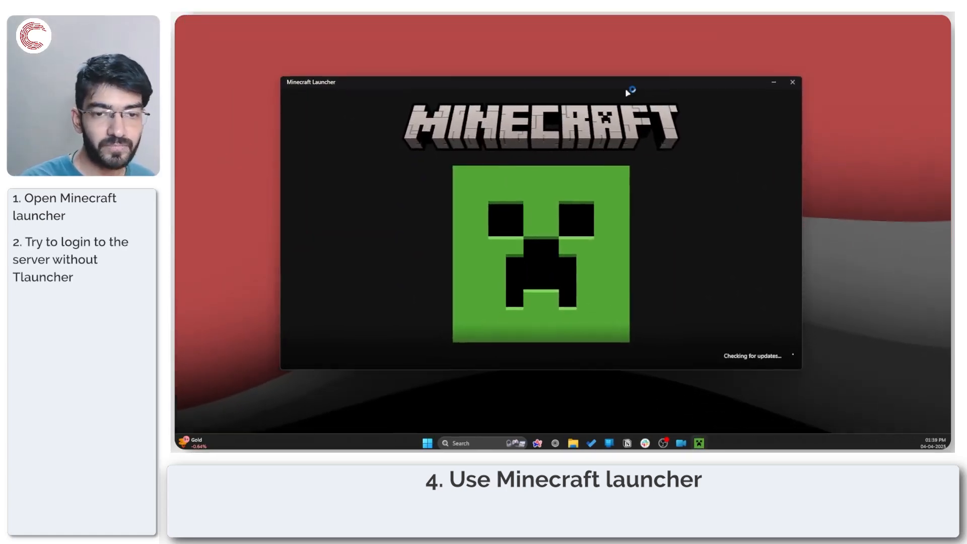
Start the official Minecraft Launcher and open the Minecraft: Java Edition play screen
left_click(791, 81)
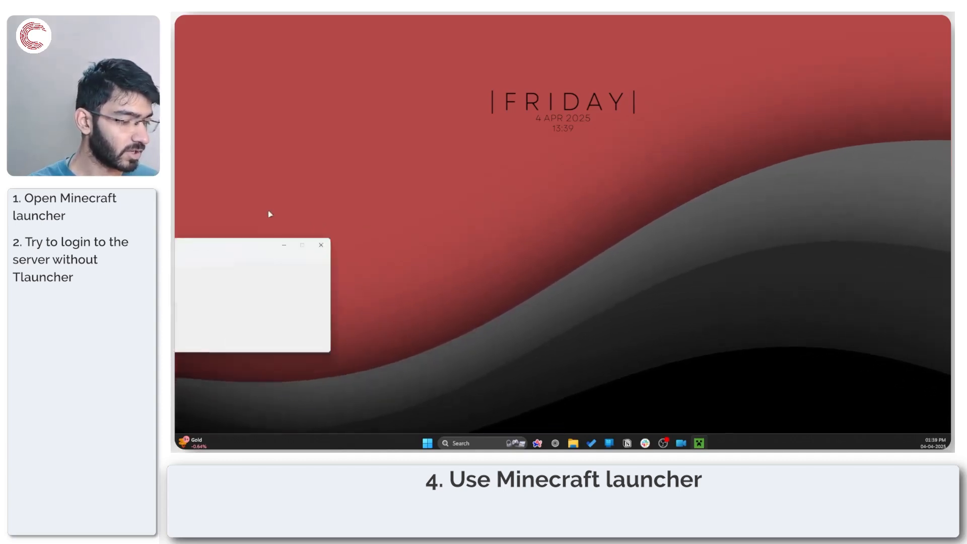
left_click(320, 244)
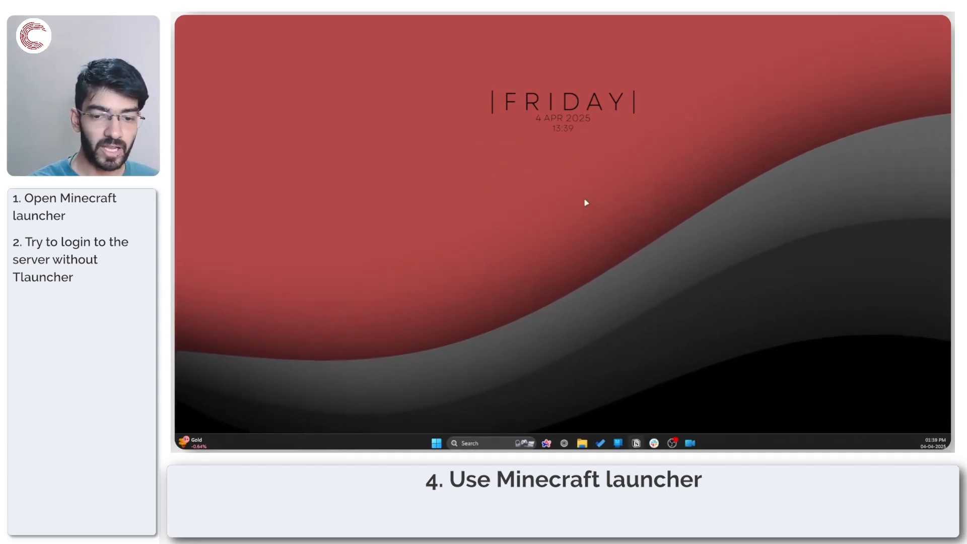
left_click(698, 443)
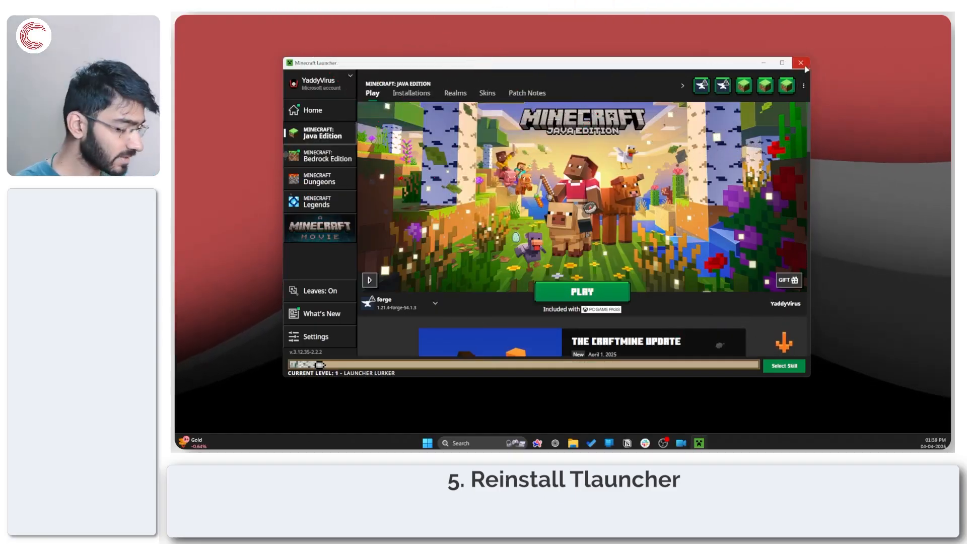
Close the Minecraft Launcher and search 'tlauncher' in Windows Installed apps
left_click(800, 63)
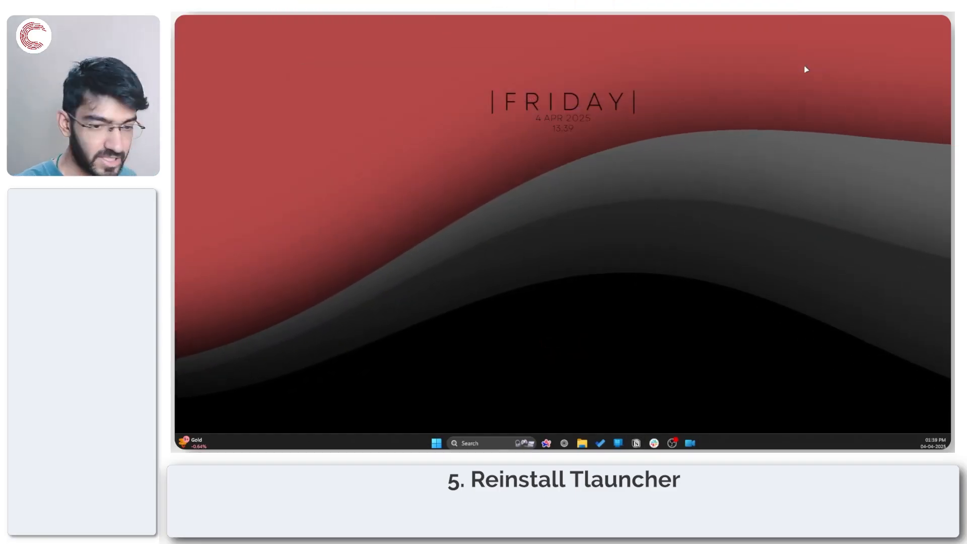
right_click(436, 443)
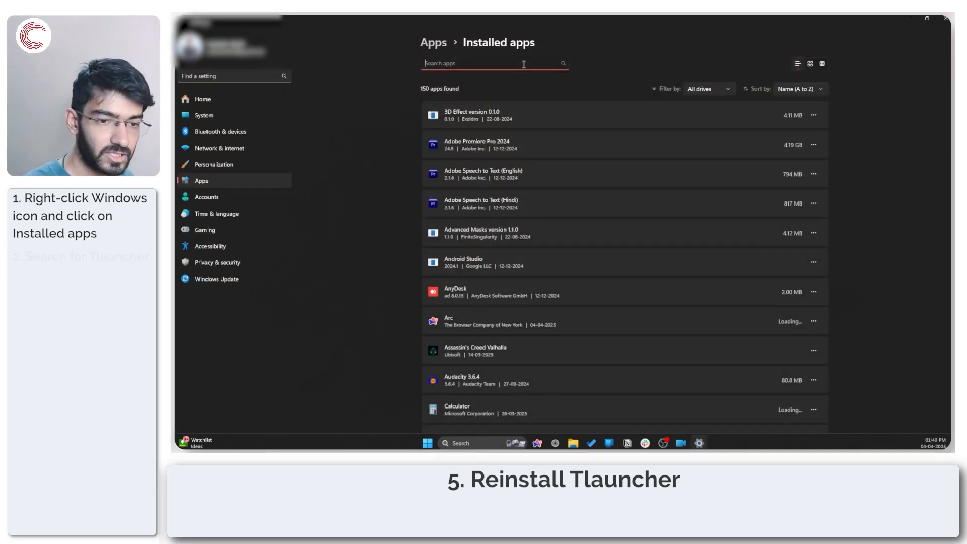
type("tlauncher")
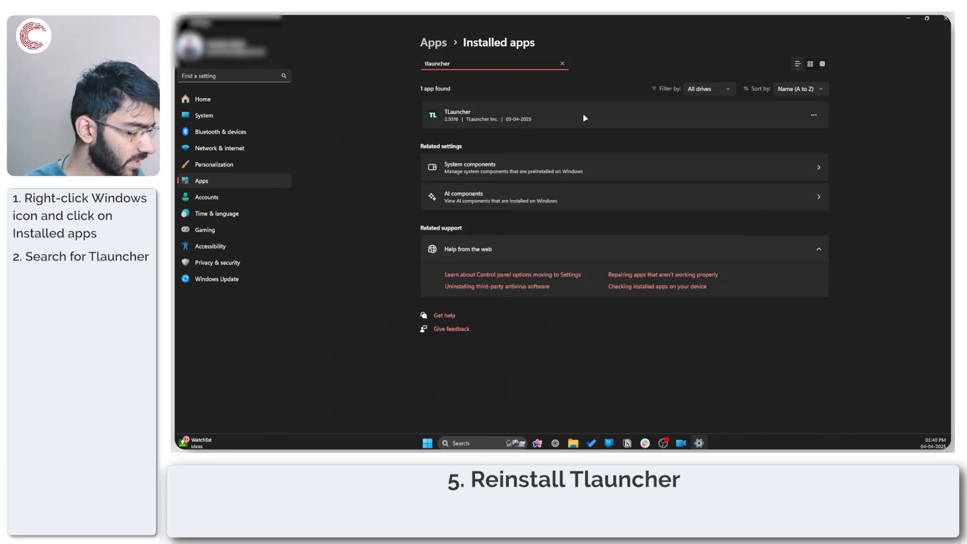
left_click(562, 64)
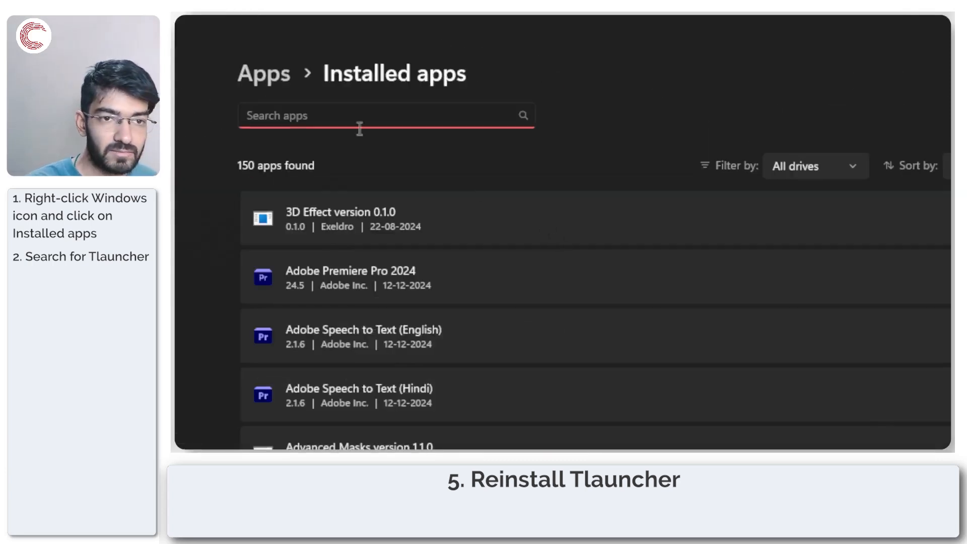
type("tlauncher")
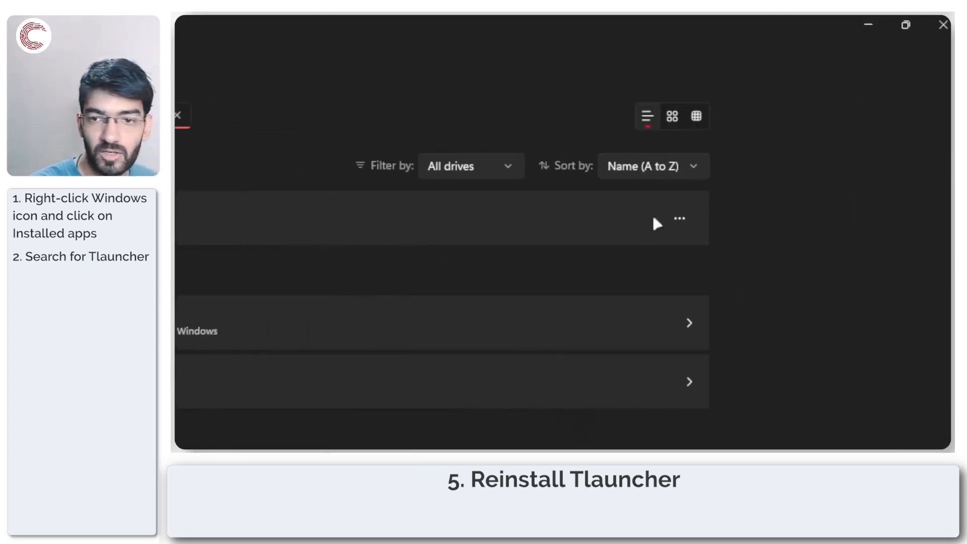
Uninstall TLauncher from its entry's three-dot menu and confirm the removal
left_click(679, 218)
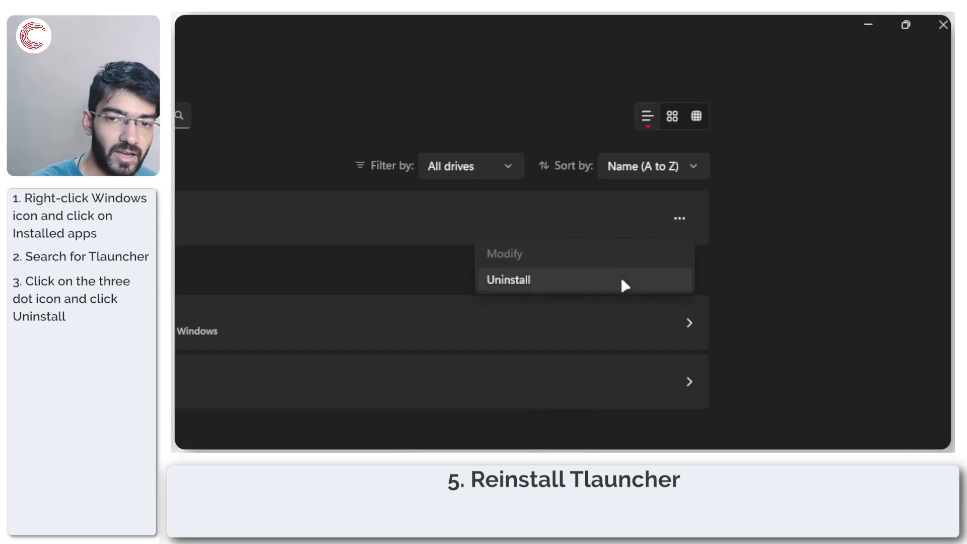
left_click(508, 279)
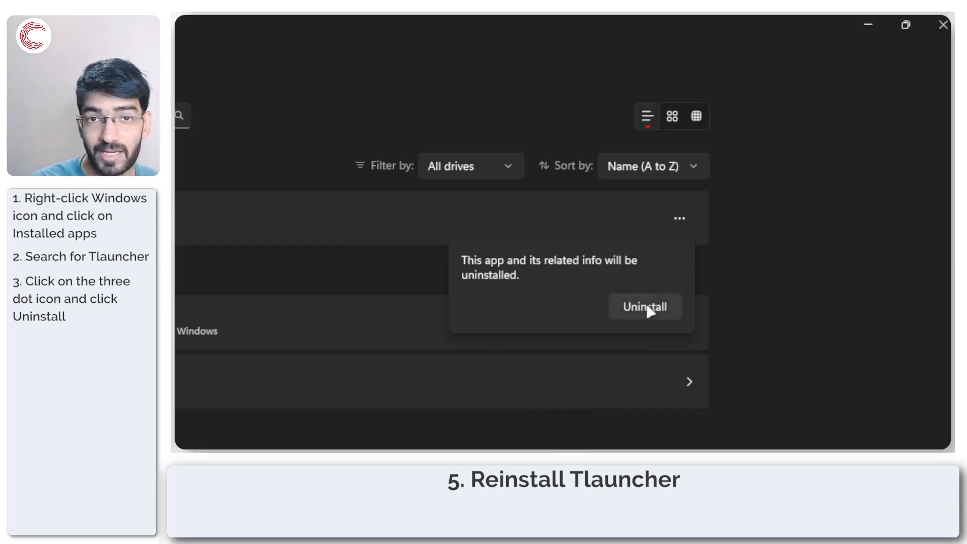
left_click(644, 307)
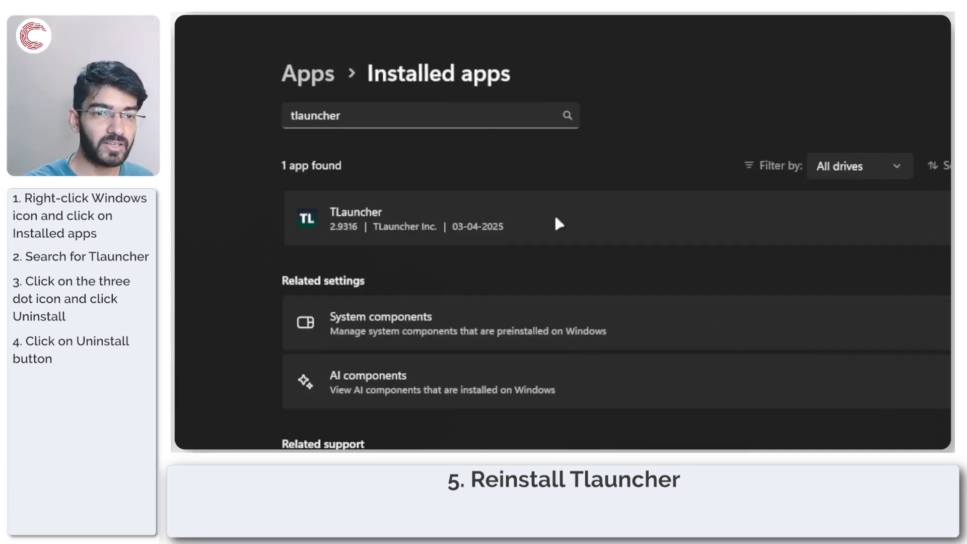